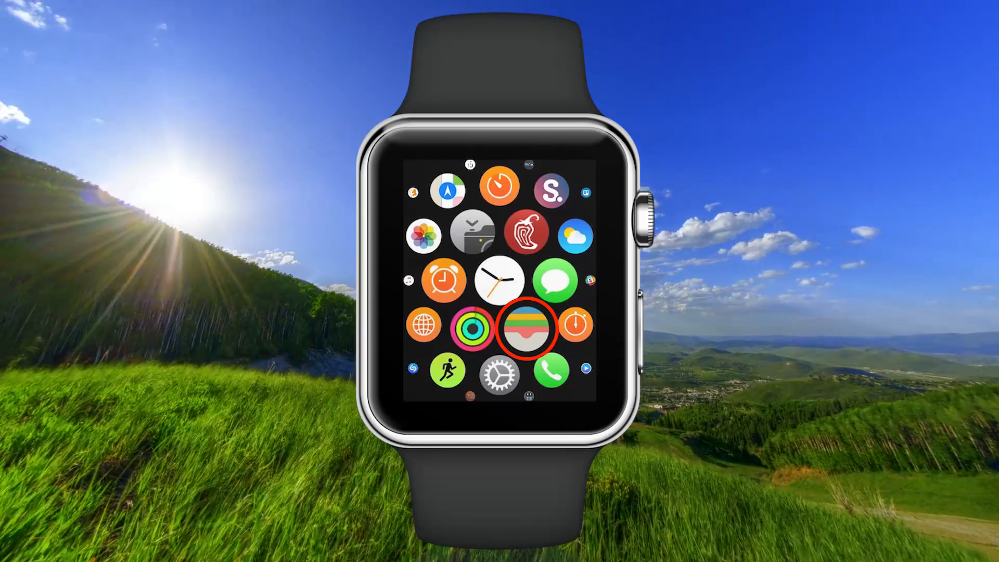
Launch the Messages app from the Apple Watch app grid
{"action": "left_click", "coordinate": [553, 279]}
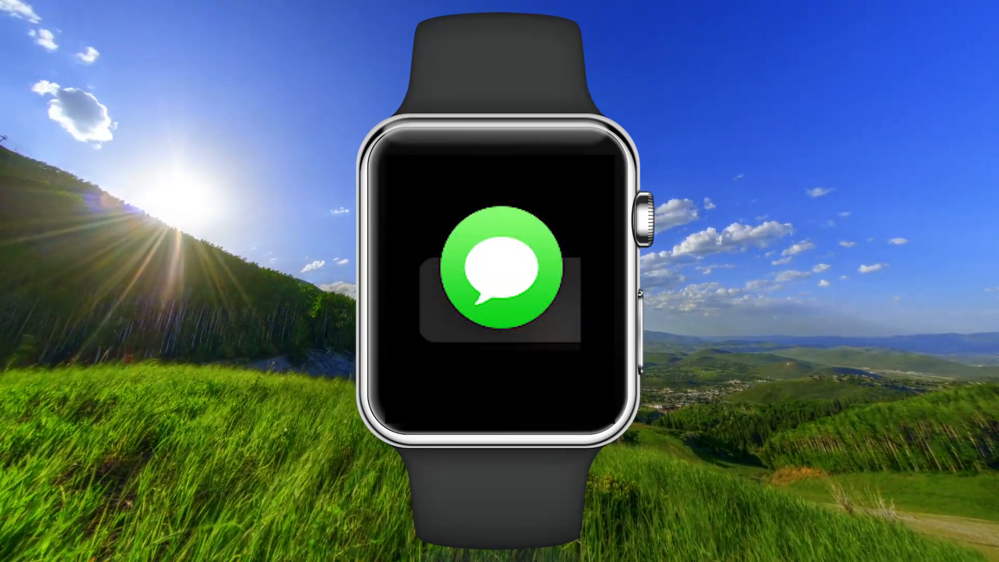
{"action": "left_click", "coordinate": [500, 267]}
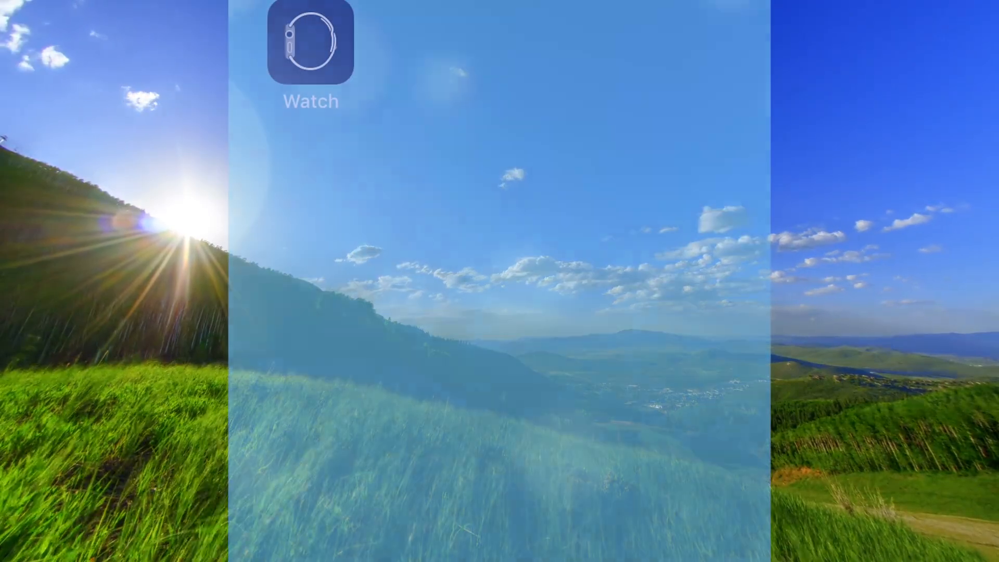
In the Watch app, set the watch's Messages notifications to Mirror my iPhone
{"action": "left_click", "coordinate": [309, 43]}
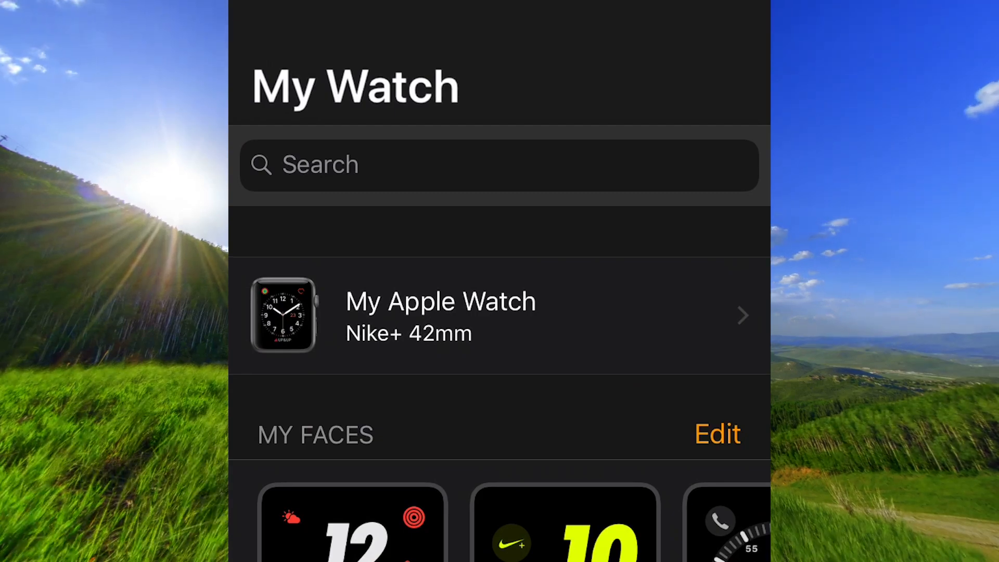
{"action": "scroll", "scroll_direction": "down", "scroll_amount": 3}
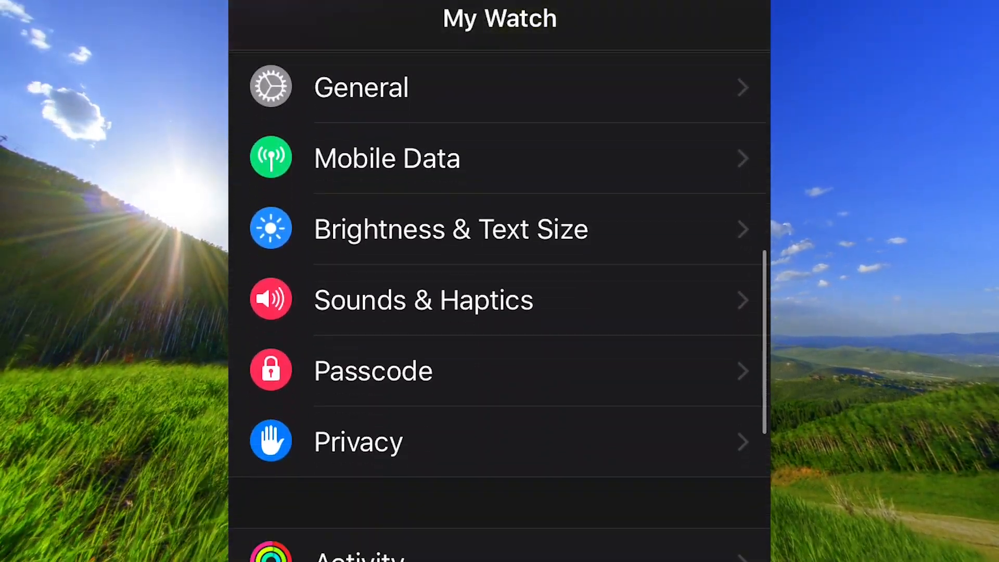
{"action": "scroll", "scroll_direction": "down", "scroll_amount": 3}
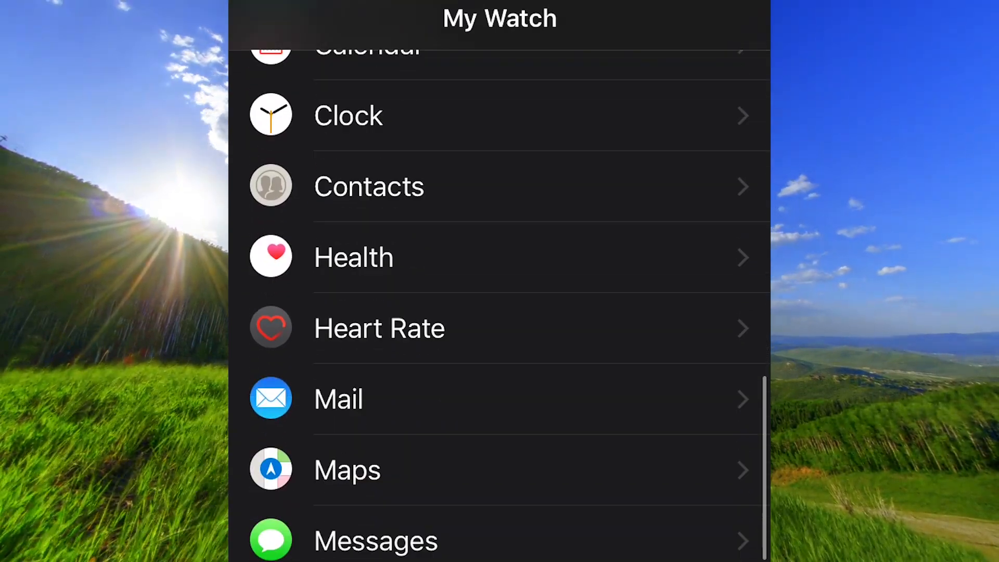
{"action": "scroll", "scroll_direction": "down", "scroll_amount": 3}
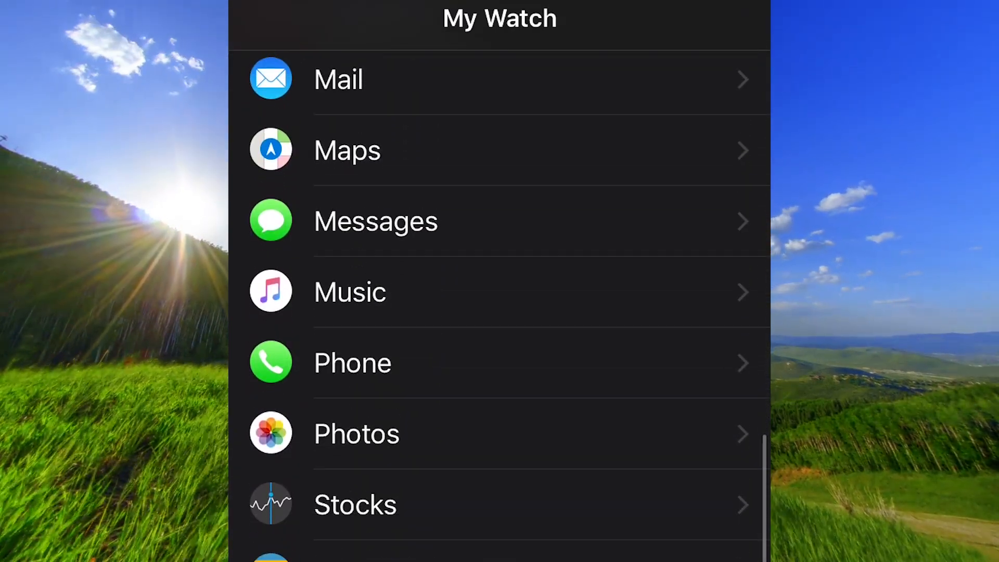
{"action": "left_click", "coordinate": [376, 221]}
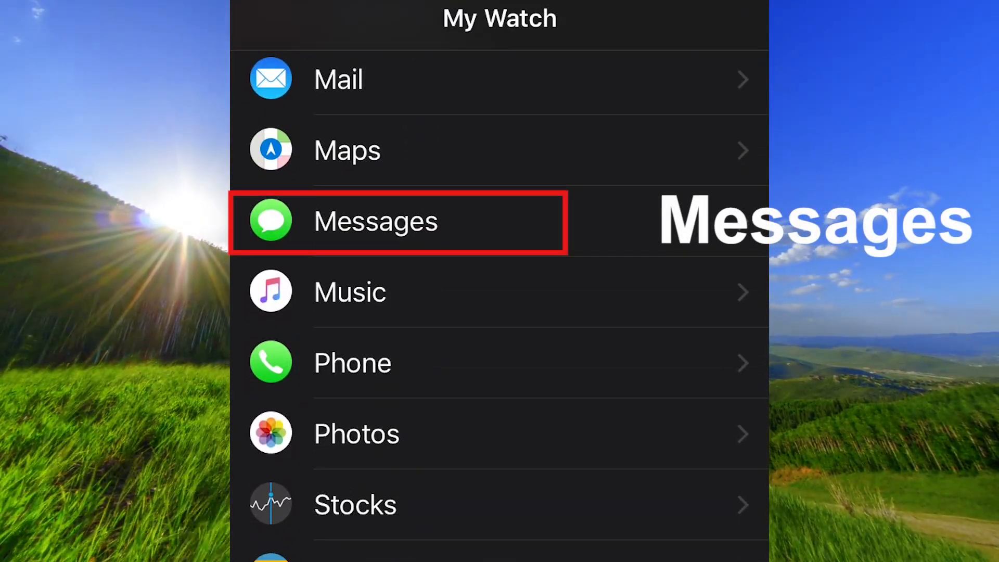
{"action": "left_click", "coordinate": [375, 221]}
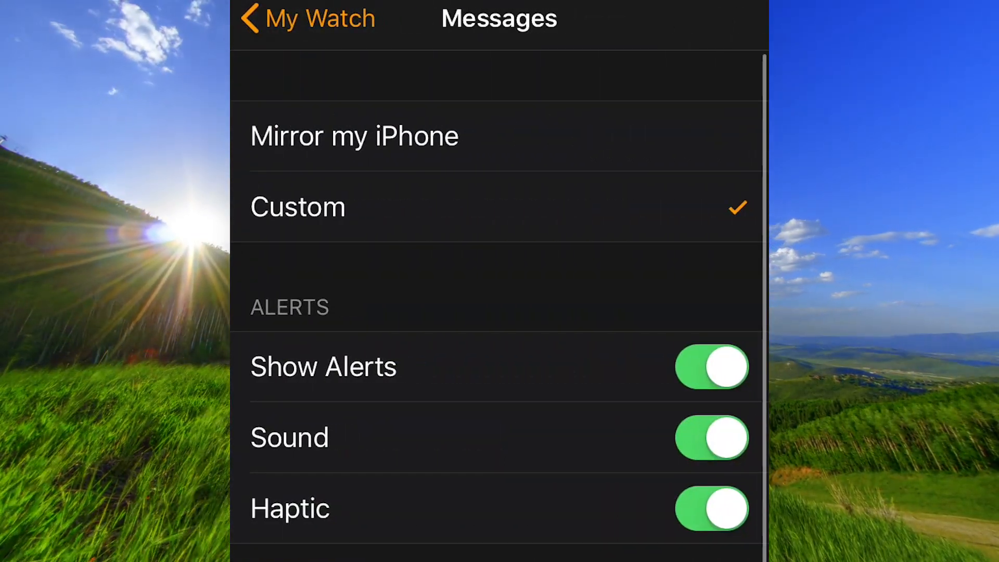
{"action": "left_click", "coordinate": [354, 135]}
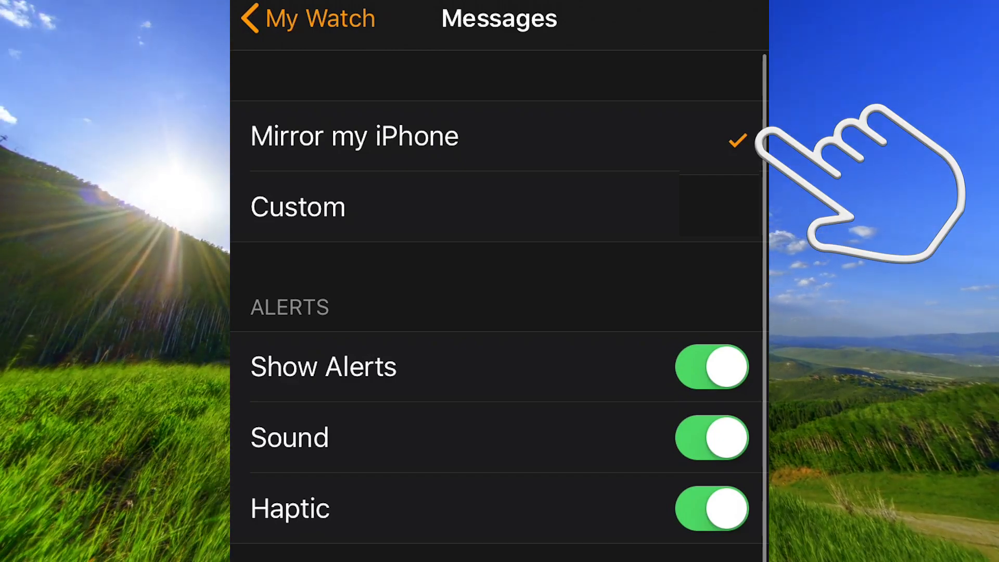
{"action": "left_click", "coordinate": [298, 206]}
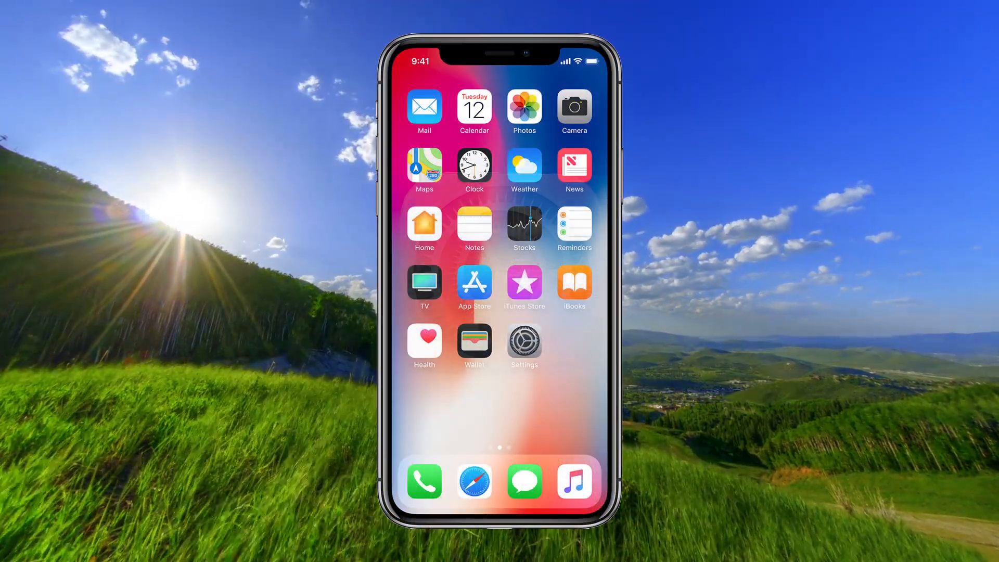
Open the iPhone's Notifications settings, with Show Previews on Always, scrolled down to Messages
{"action": "left_click", "coordinate": [524, 346]}
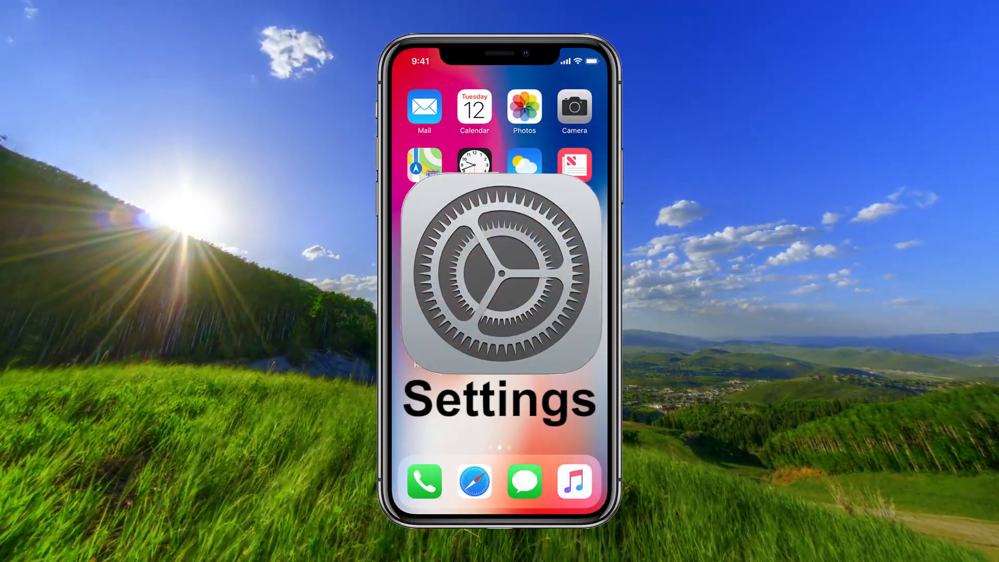
{"action": "left_click", "coordinate": [499, 274]}
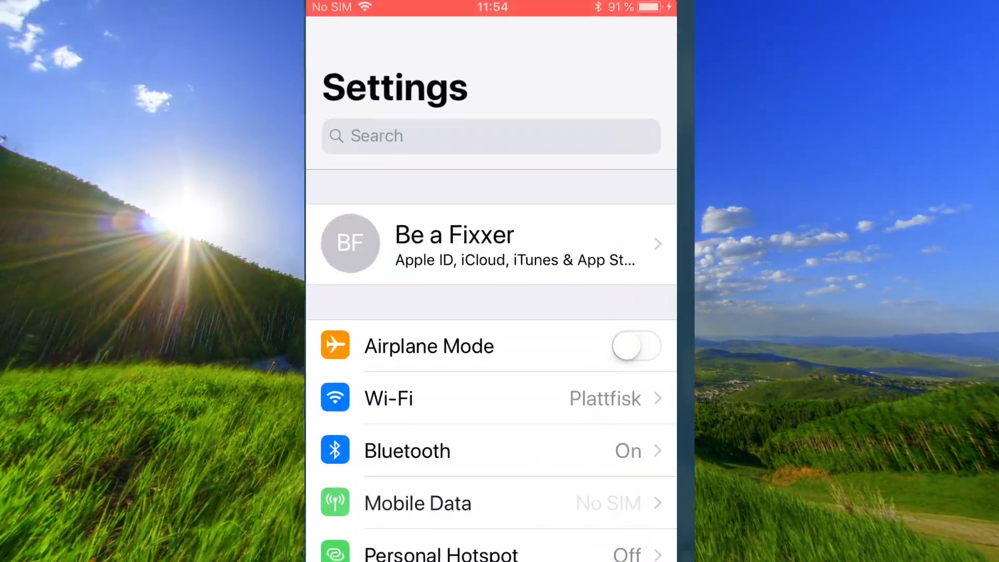
{"action": "scroll", "scroll_direction": "down", "scroll_amount": 3}
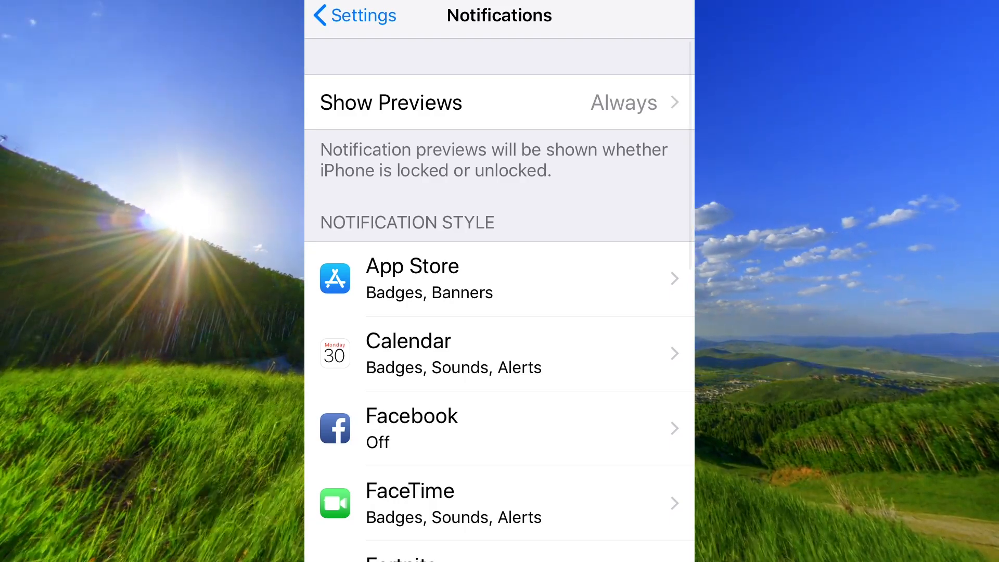
{"action": "scroll", "scroll_direction": "down", "scroll_amount": 3}
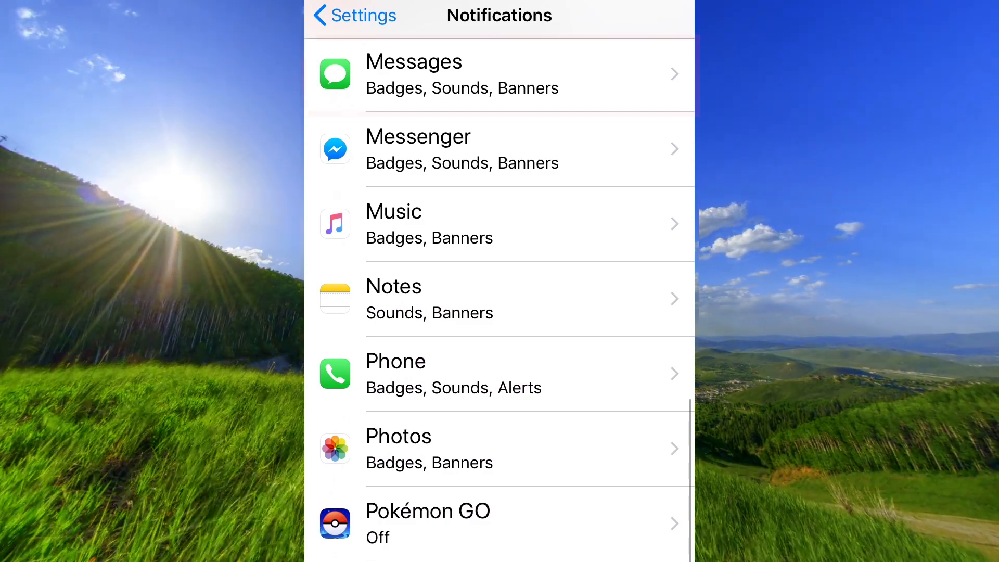
Give Messages temporary banners, keeping lock screen and history display on
{"action": "left_click", "coordinate": [499, 74]}
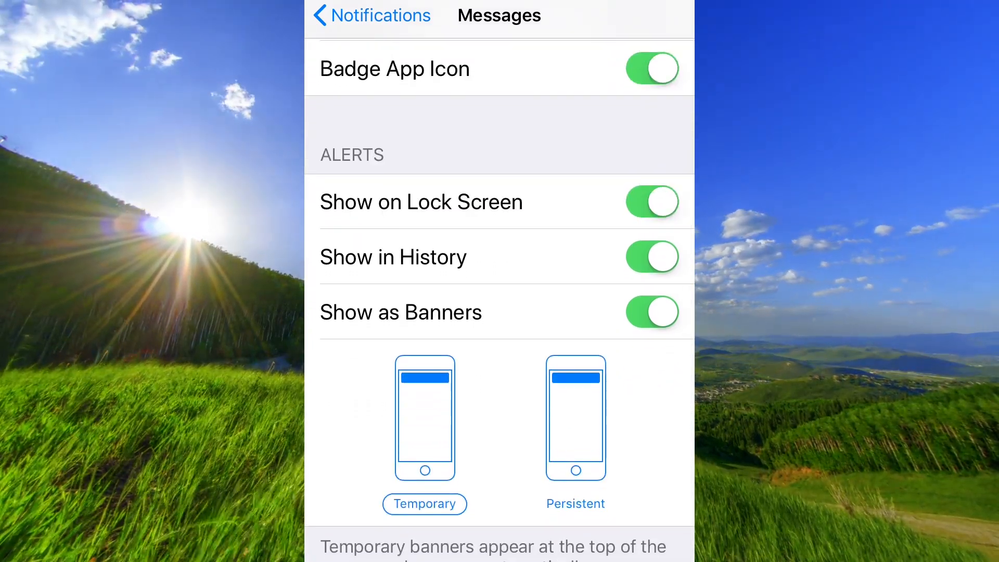
{"action": "left_click", "coordinate": [425, 417]}
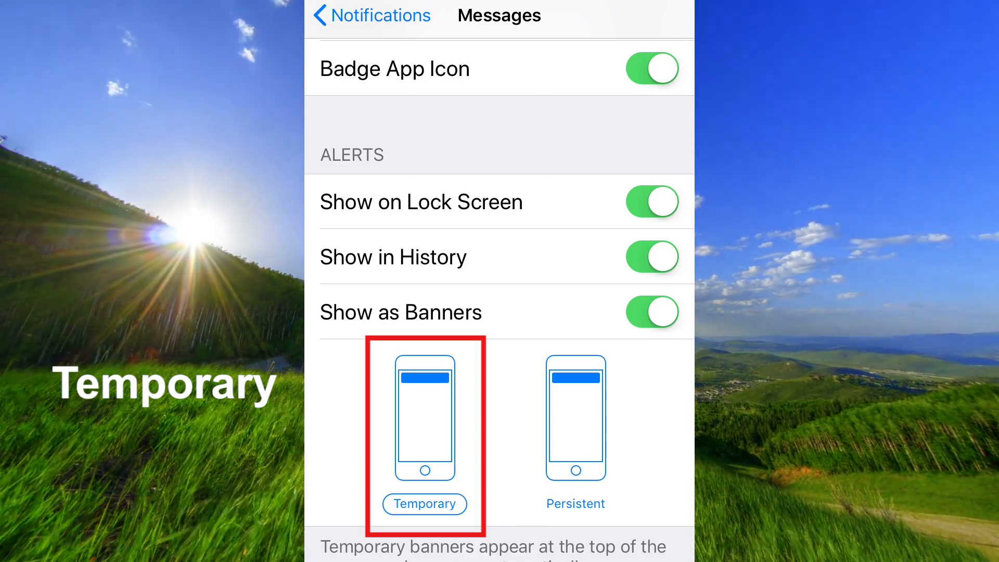
{"action": "left_click", "coordinate": [424, 416]}
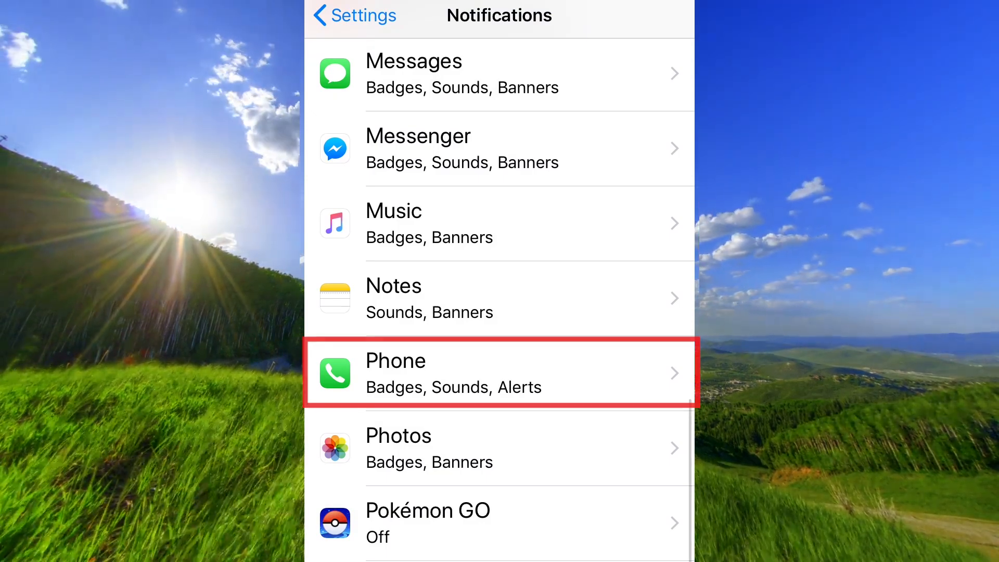
Allow Phone notifications with temporary banners, then return to the Notifications list
{"action": "left_click", "coordinate": [500, 372]}
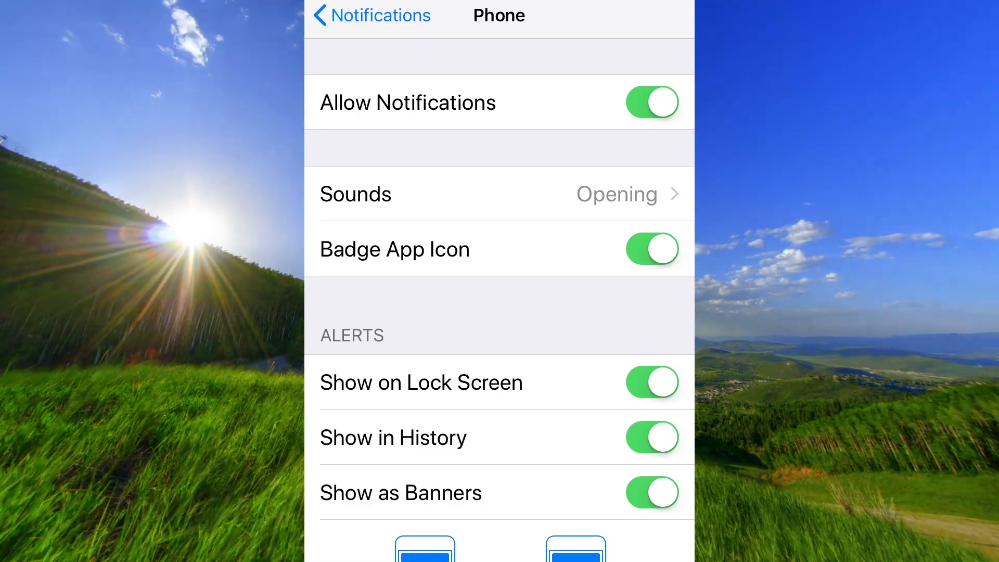
{"action": "scroll", "scroll_direction": "down", "scroll_amount": 3}
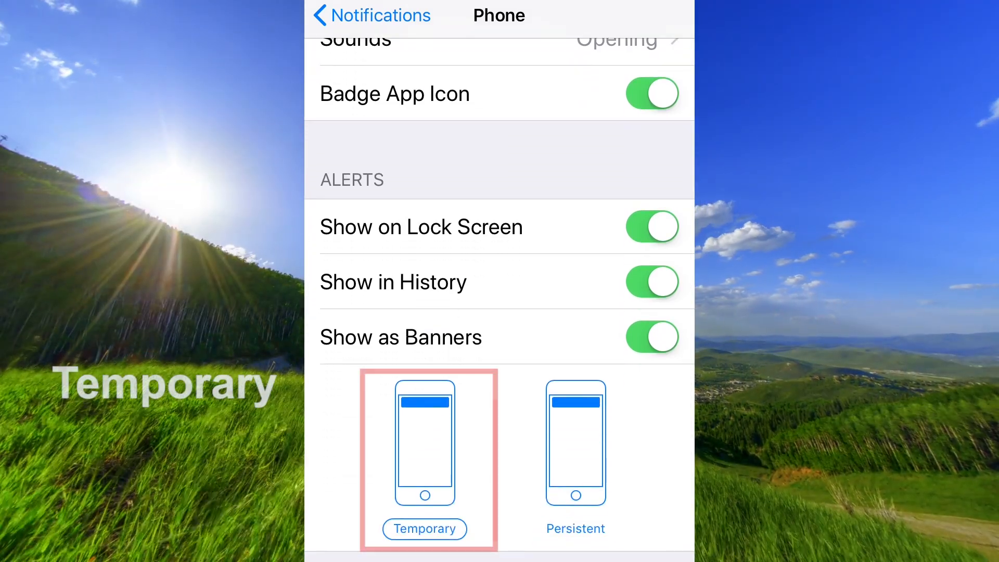
{"action": "left_click", "coordinate": [424, 443]}
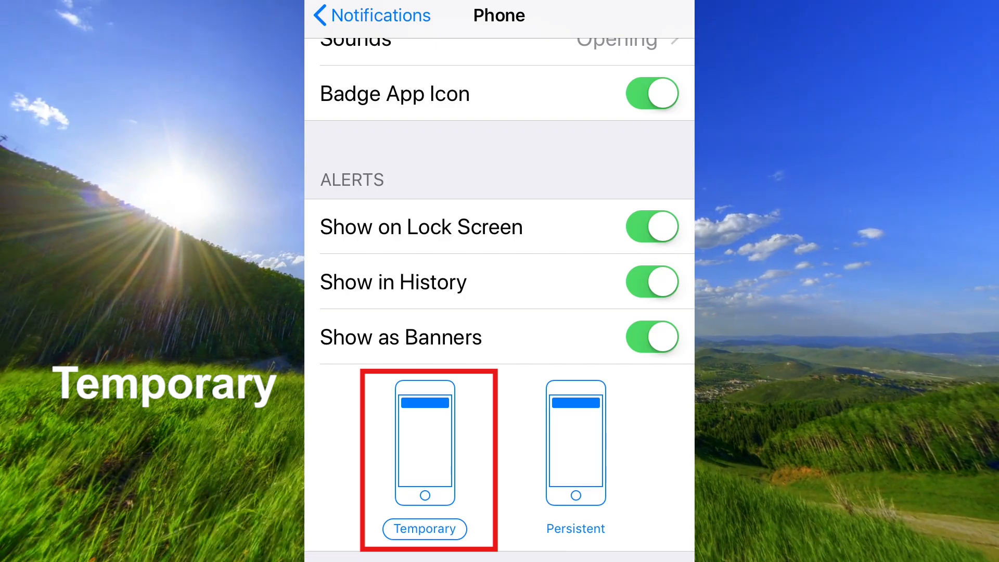
{"action": "left_click", "coordinate": [575, 441]}
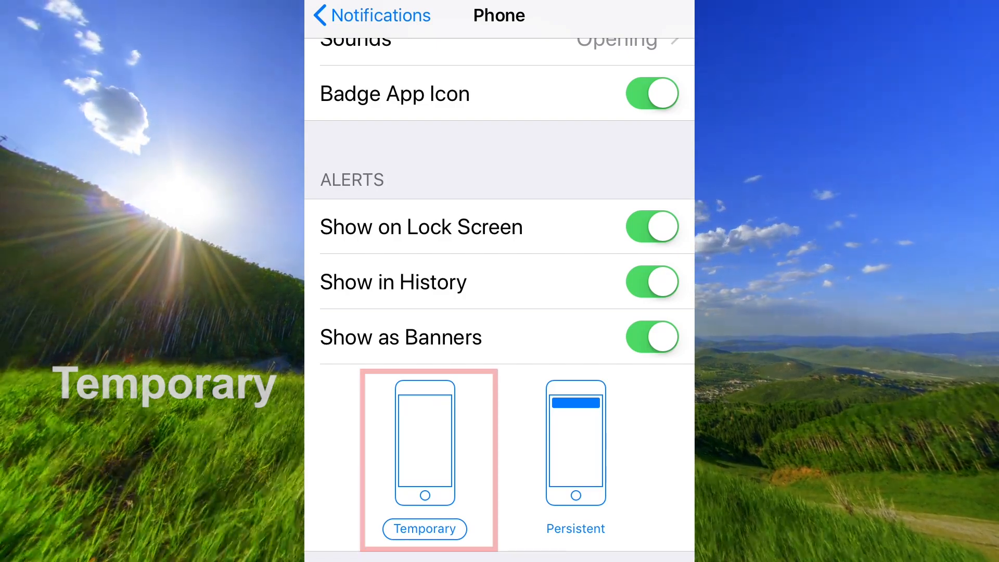
{"action": "left_click", "coordinate": [372, 15]}
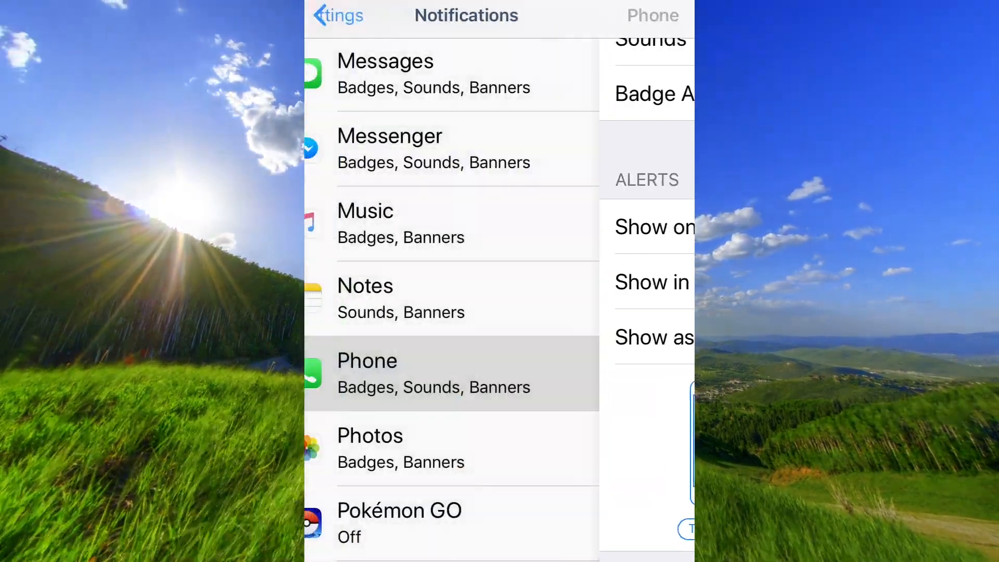